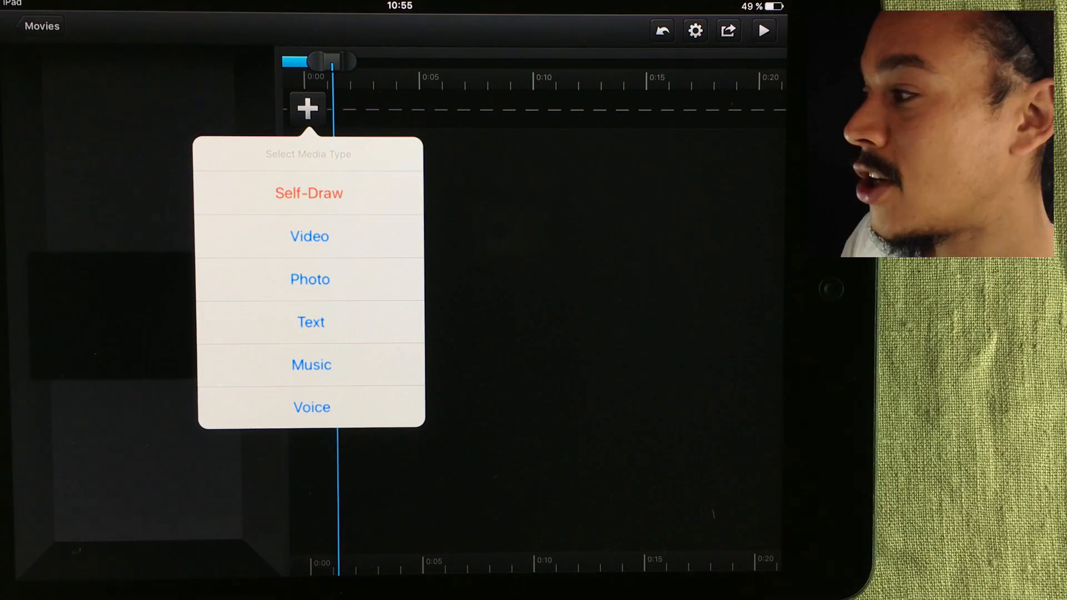
Add the circuit-board video clip as the project's first track
{"action": "left_click", "coordinate": [309, 236]}
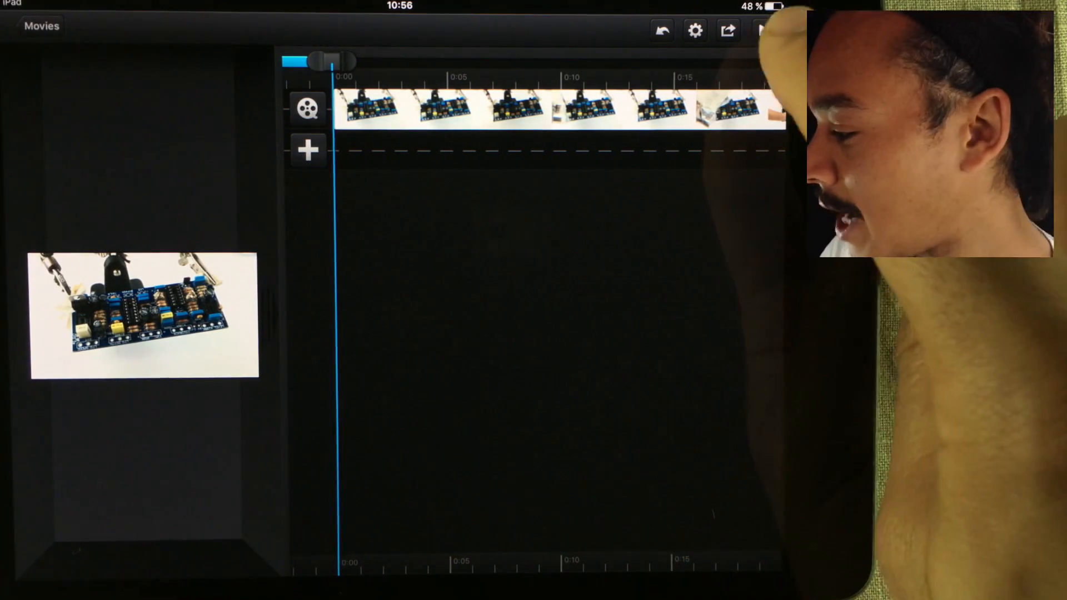
Choose Export to Album from the share options to reach the movie quality choices
{"action": "left_click", "coordinate": [726, 31]}
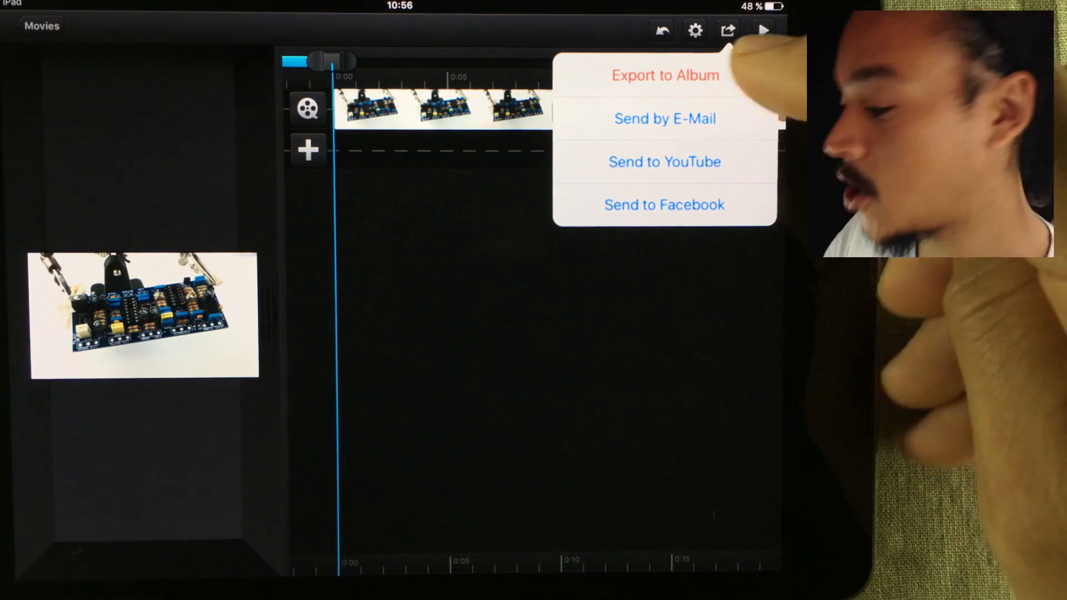
{"action": "left_click", "coordinate": [663, 75]}
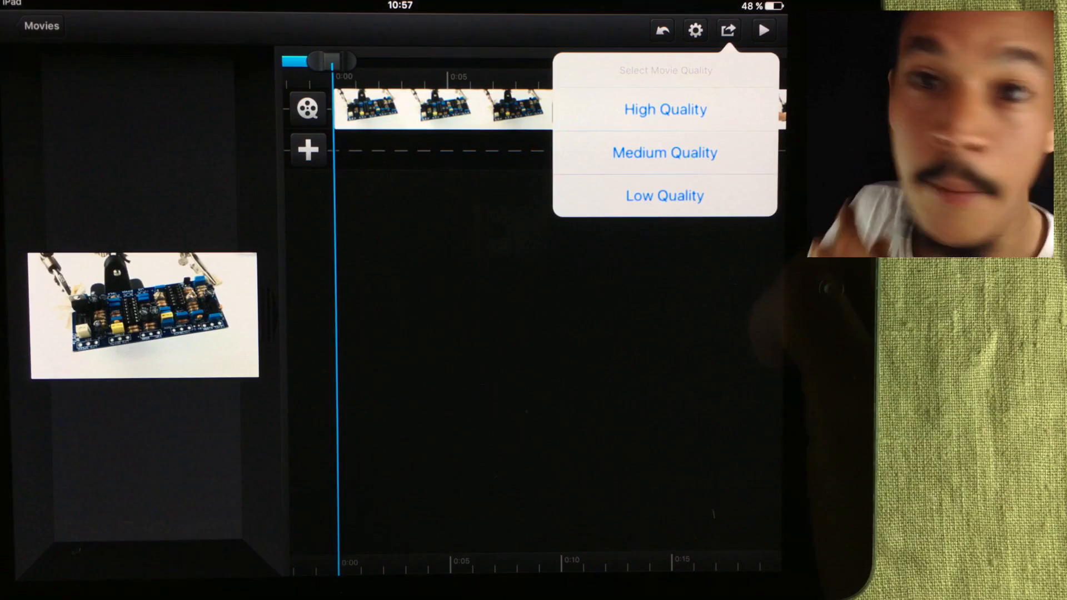
Dismiss the Select Movie Quality popover and return to the timeline
{"action": "left_click", "coordinate": [664, 109]}
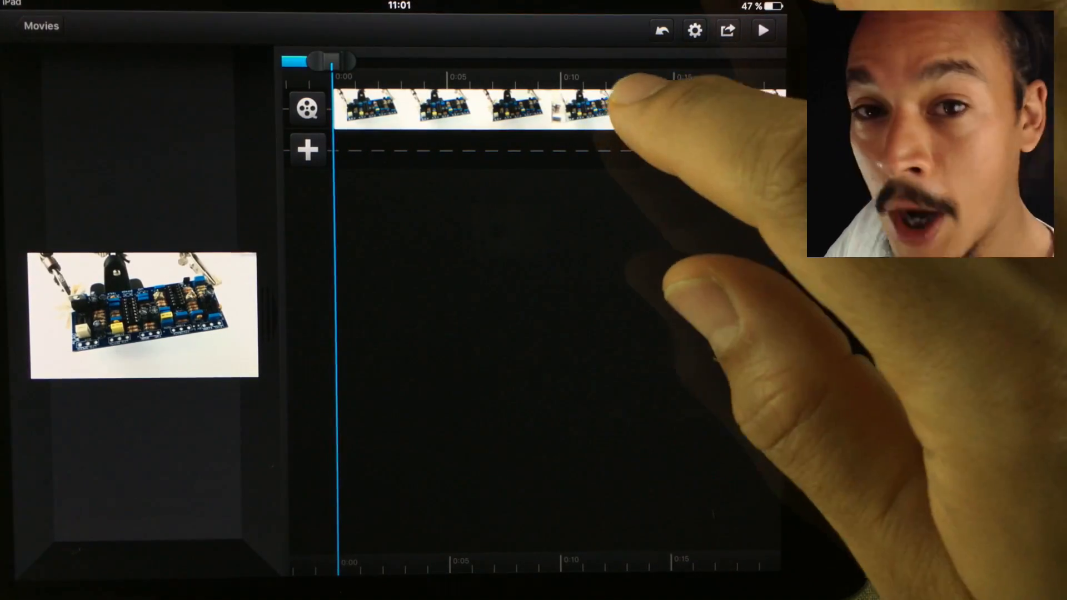
Select the circuit-board clip to show its editing toolbar
{"action": "left_click", "coordinate": [135, 320]}
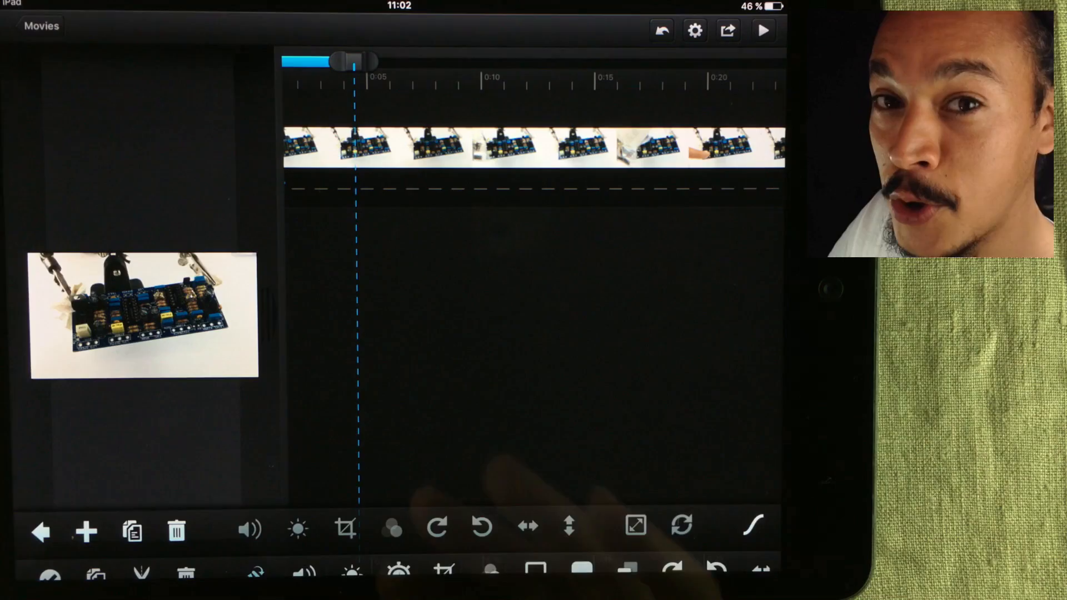
Animate the clip's saturation from zero to full and preview the change
{"action": "left_click", "coordinate": [477, 147]}
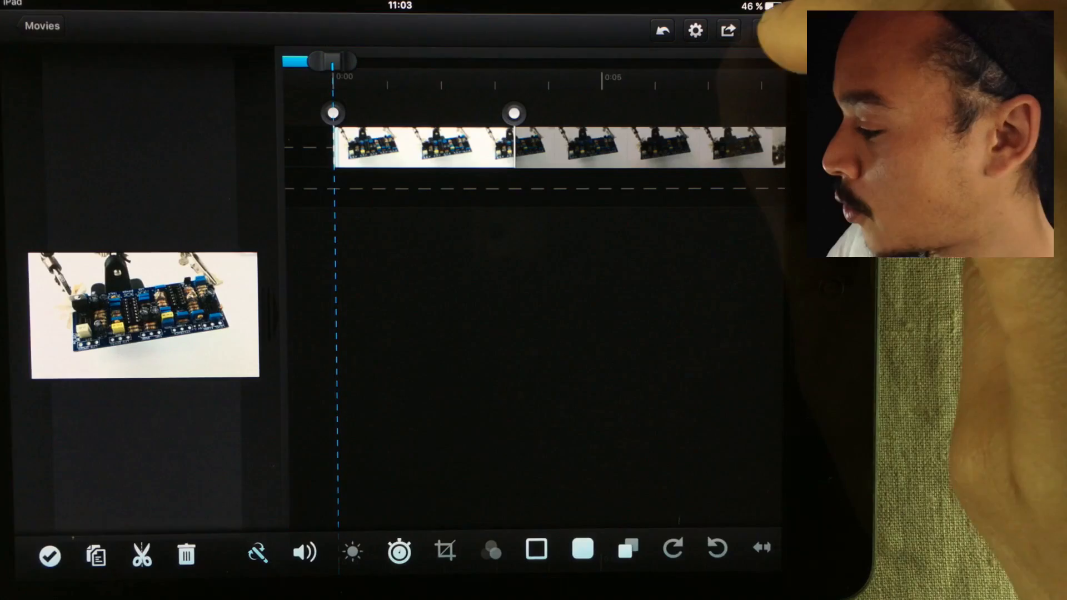
{"action": "left_click", "coordinate": [764, 31]}
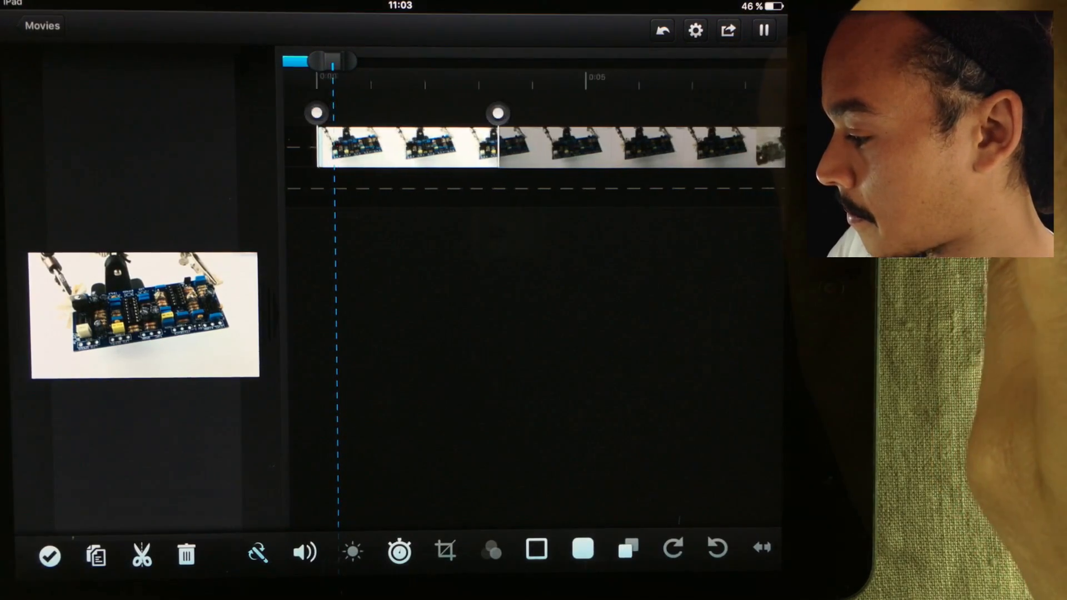
{"action": "left_click", "coordinate": [762, 30]}
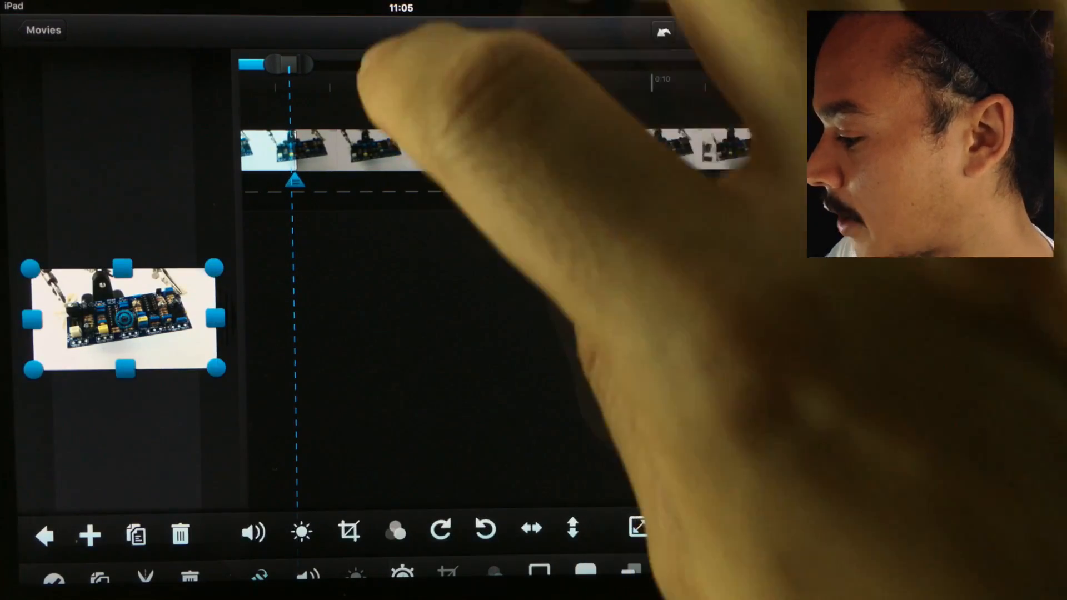
Preview the movie full screen, starting black-and-white, then return to the timeline
{"action": "left_click", "coordinate": [395, 533]}
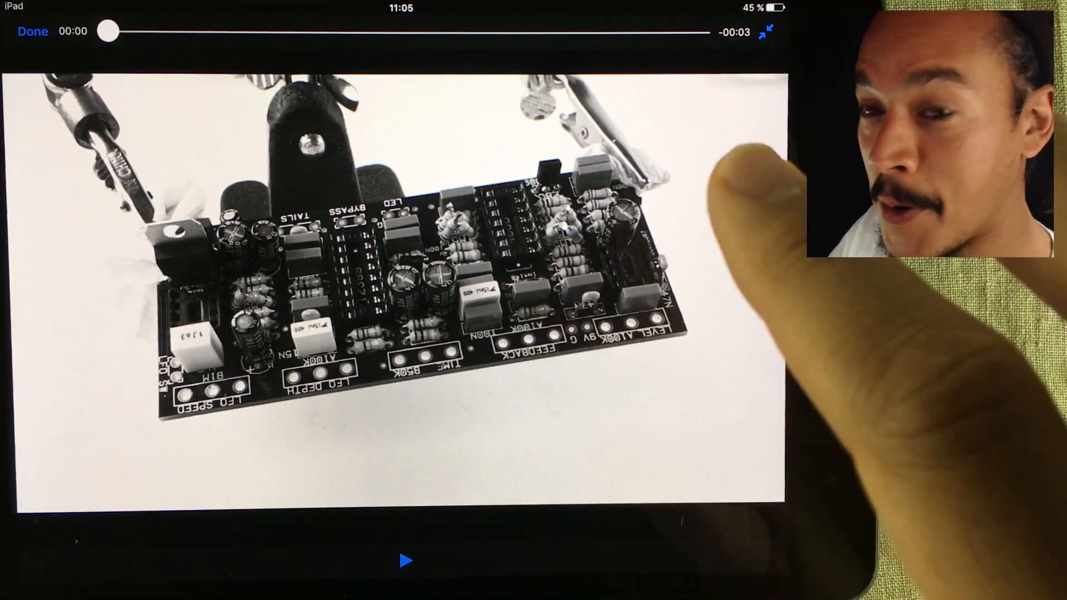
{"action": "left_click", "coordinate": [33, 31]}
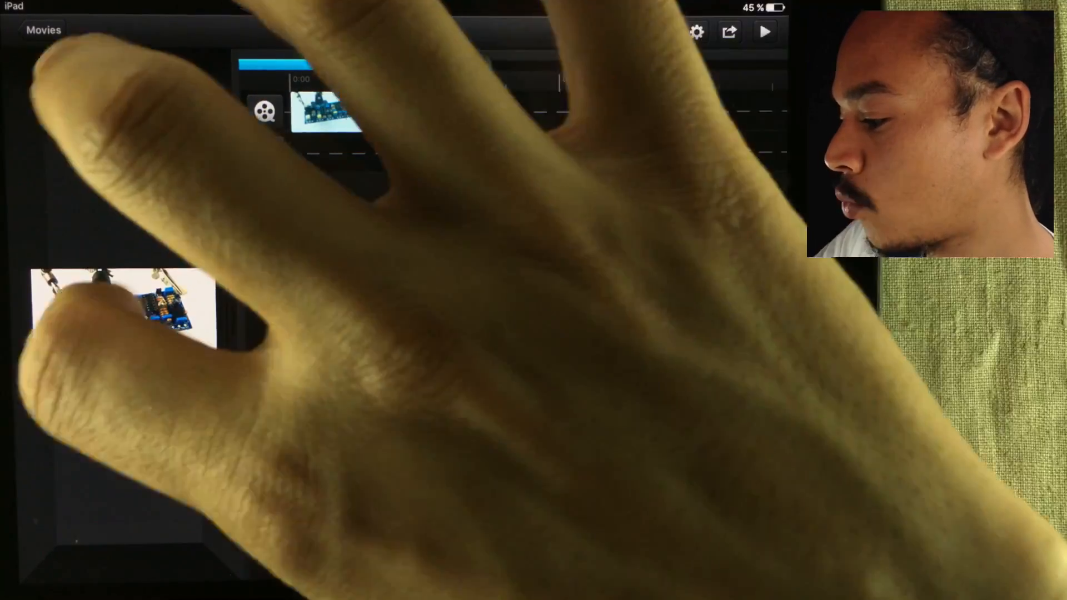